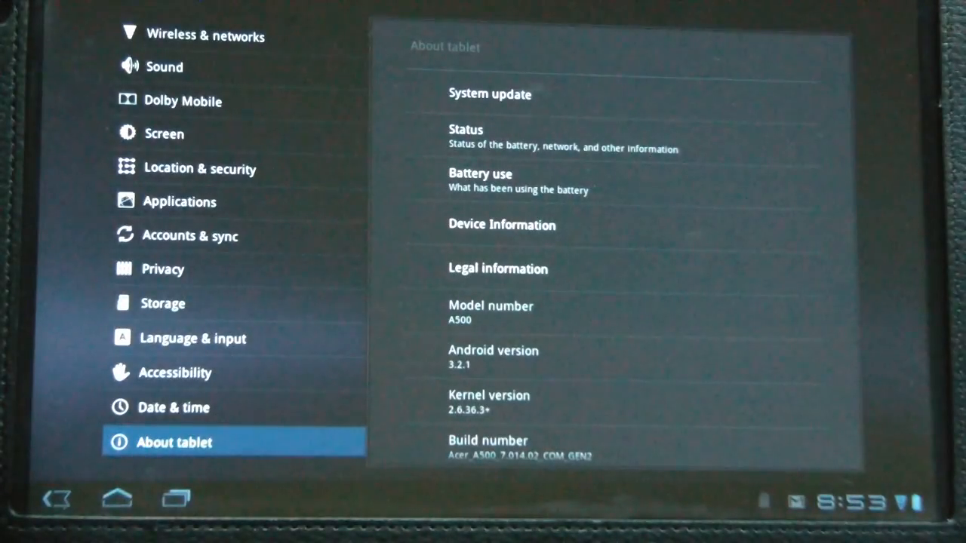
# - Open the app drawer's Widgets tab to show the weather and clock widget previews
pyautogui.click(489, 93)
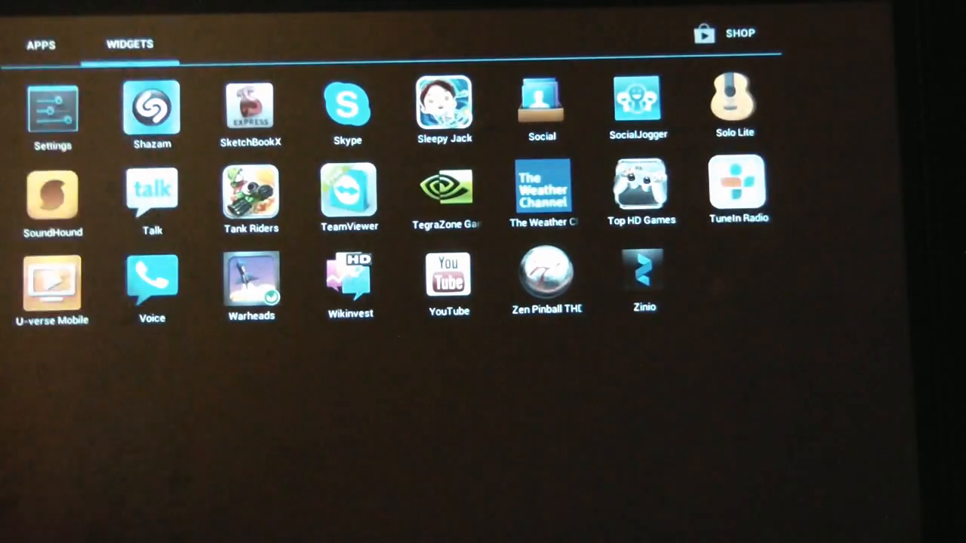
pyautogui.click(130, 43)
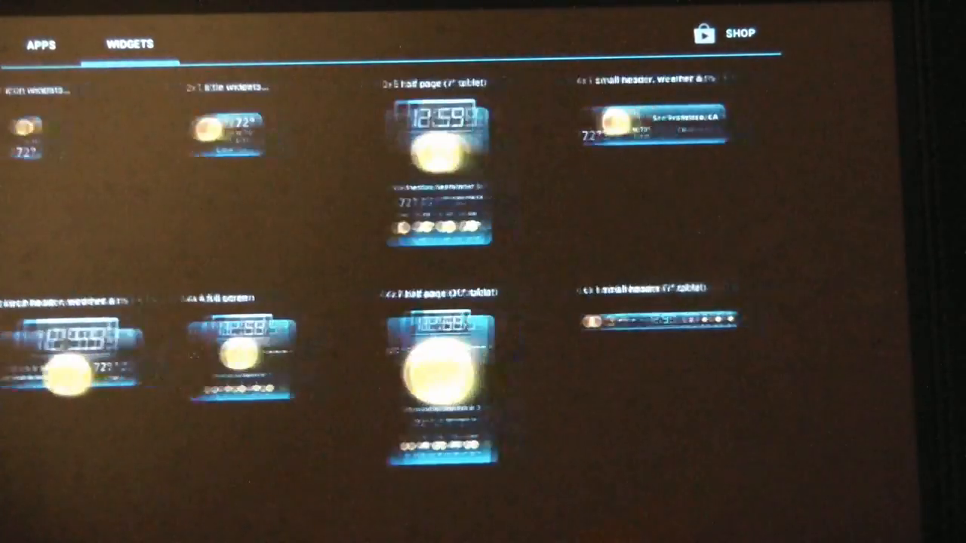